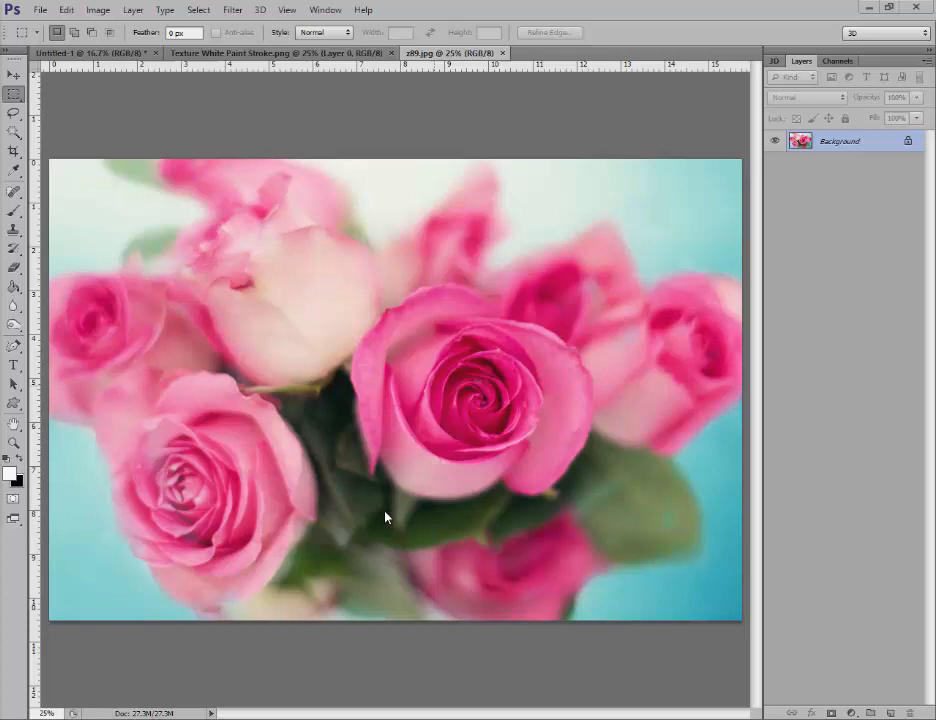
mouse_move(295, 628)
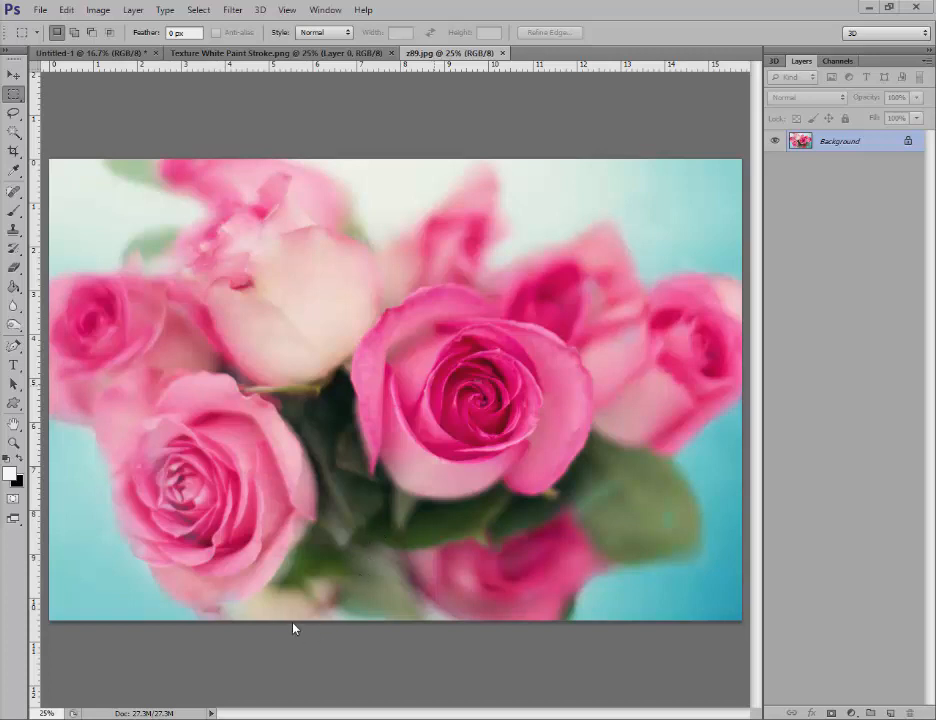
mouse_move(280, 655)
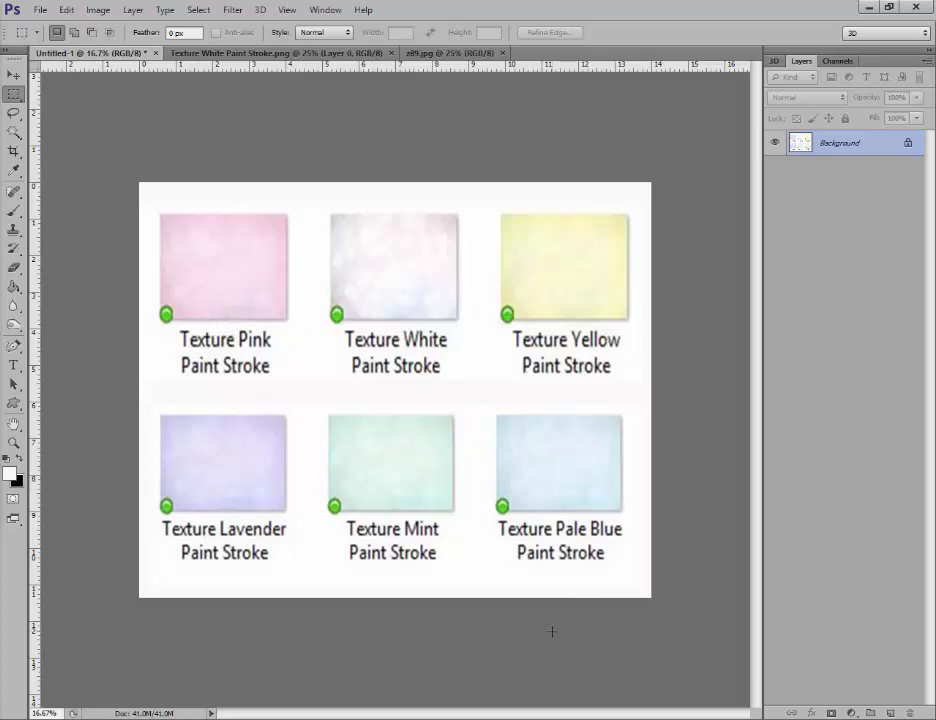
mouse_move(531, 657)
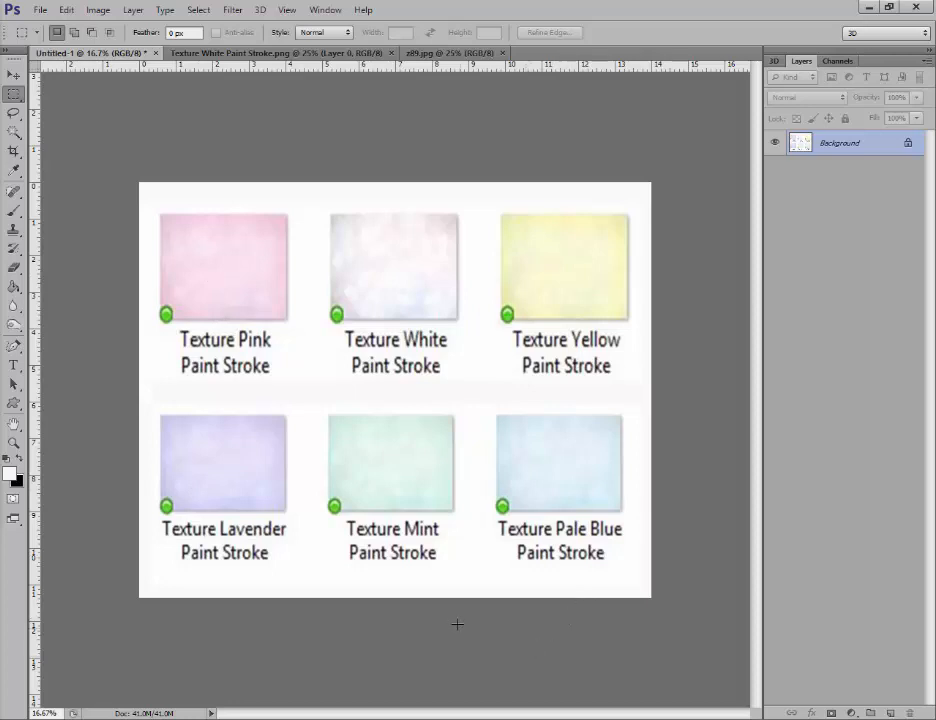
mouse_move(458, 384)
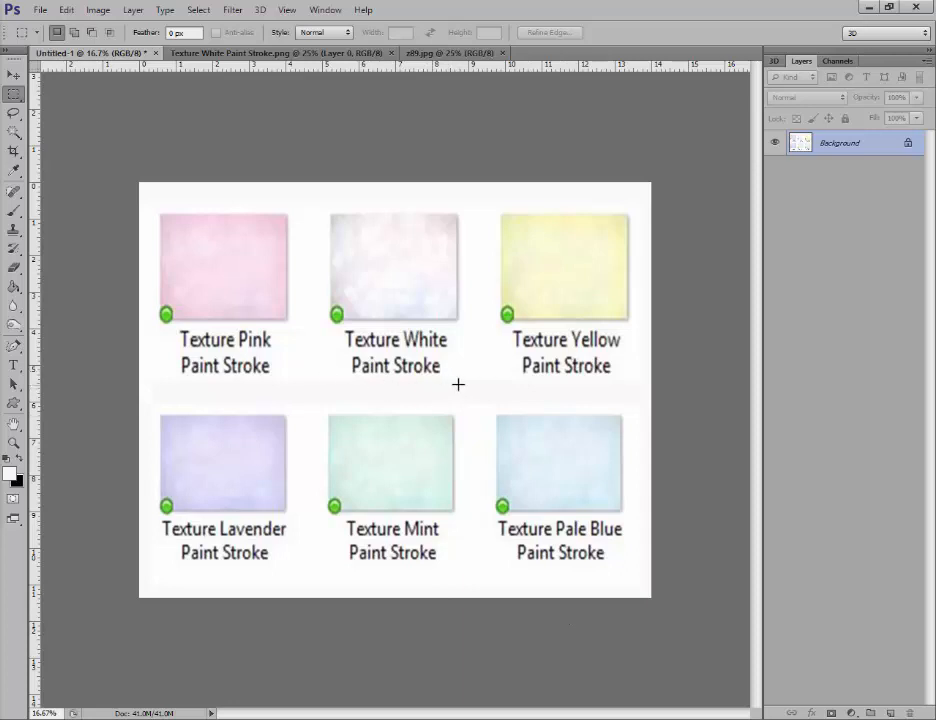
mouse_move(464, 398)
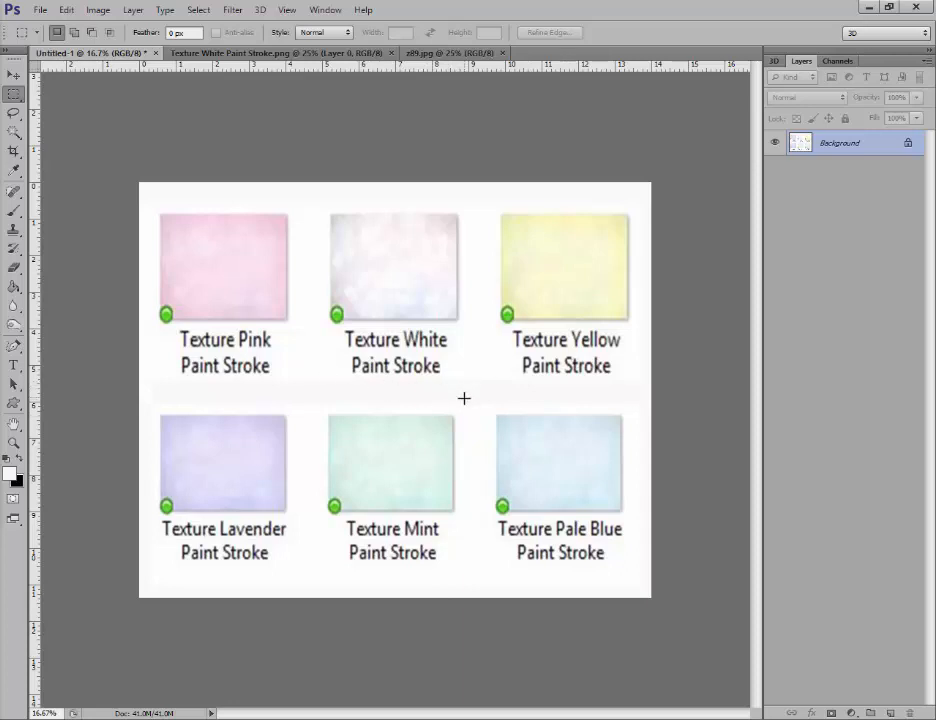
mouse_move(460, 618)
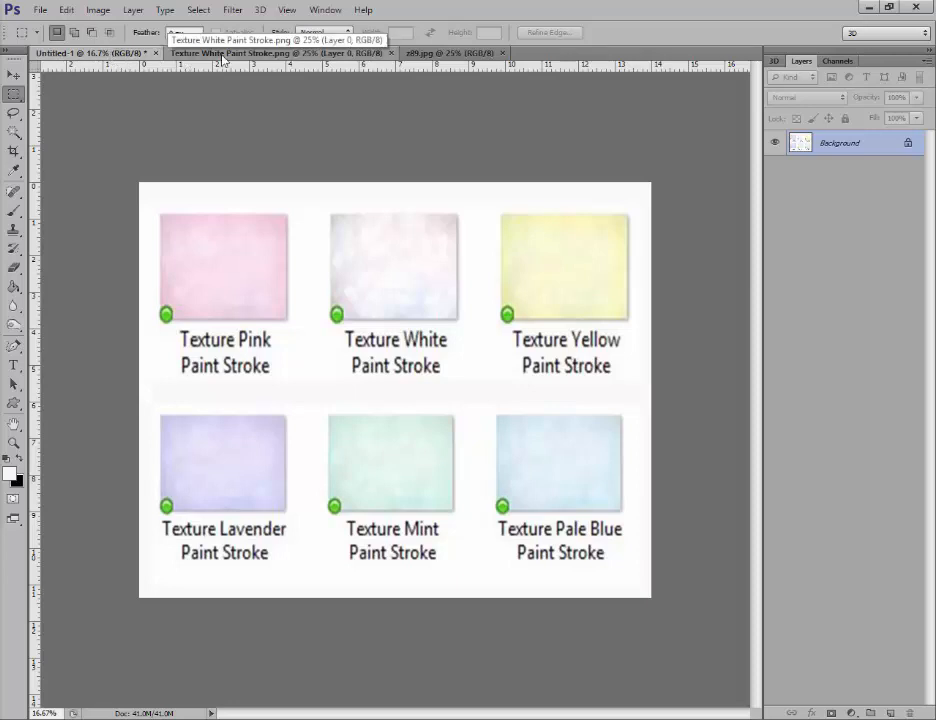
Step: Switch to the white paint-stroke texture and take the Move Tool to drag it into z89.jpg
click(440, 53)
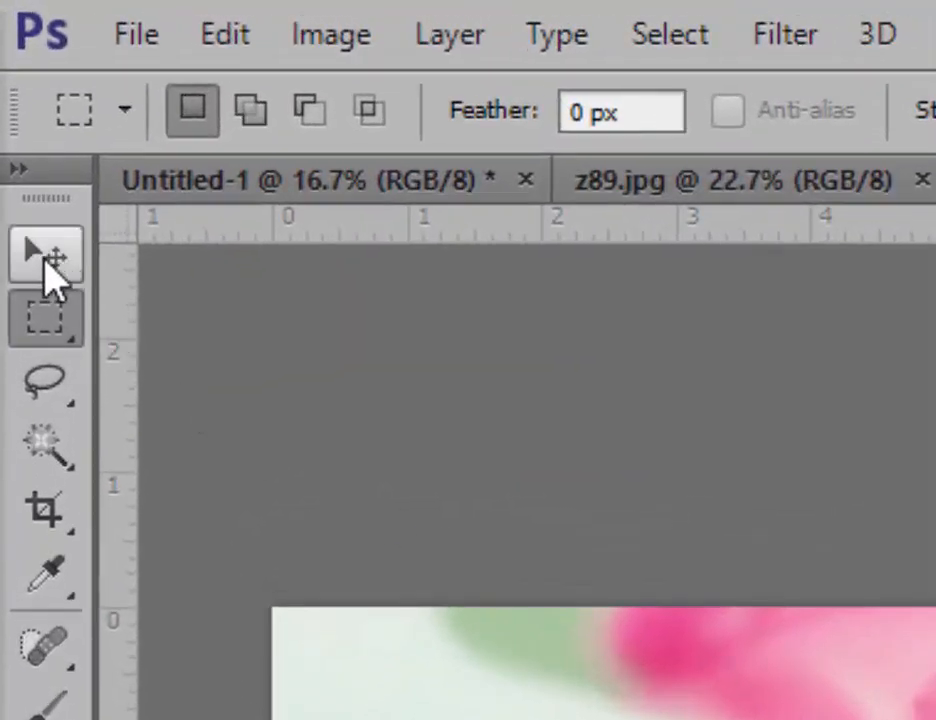
click(45, 250)
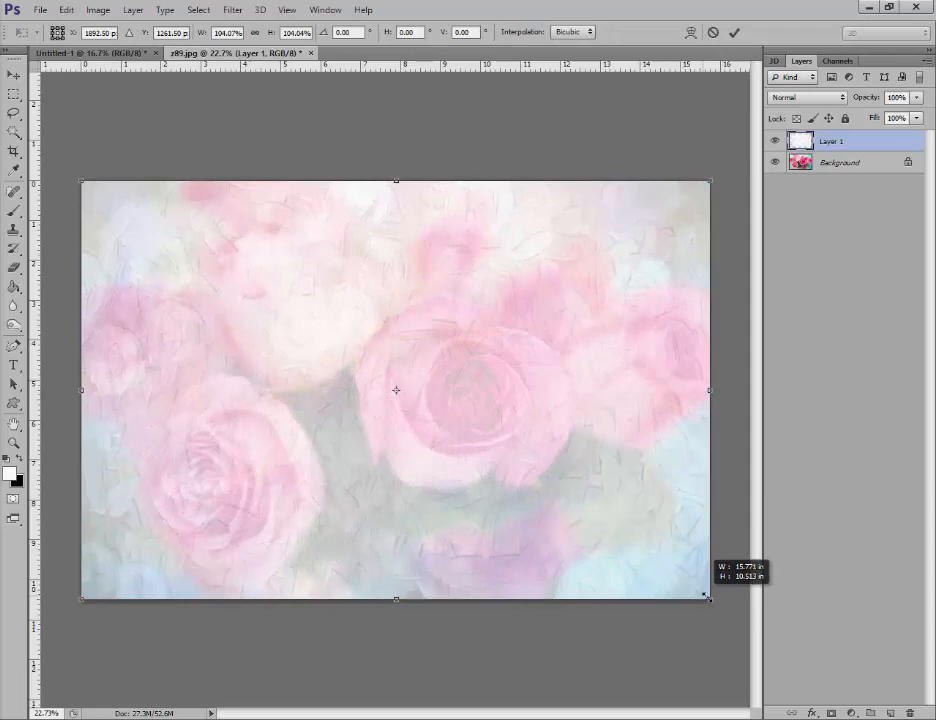
Step: Drag the texture's corner handle to fill the rose canvas and apply the transform
drag(709, 390, 698, 390)
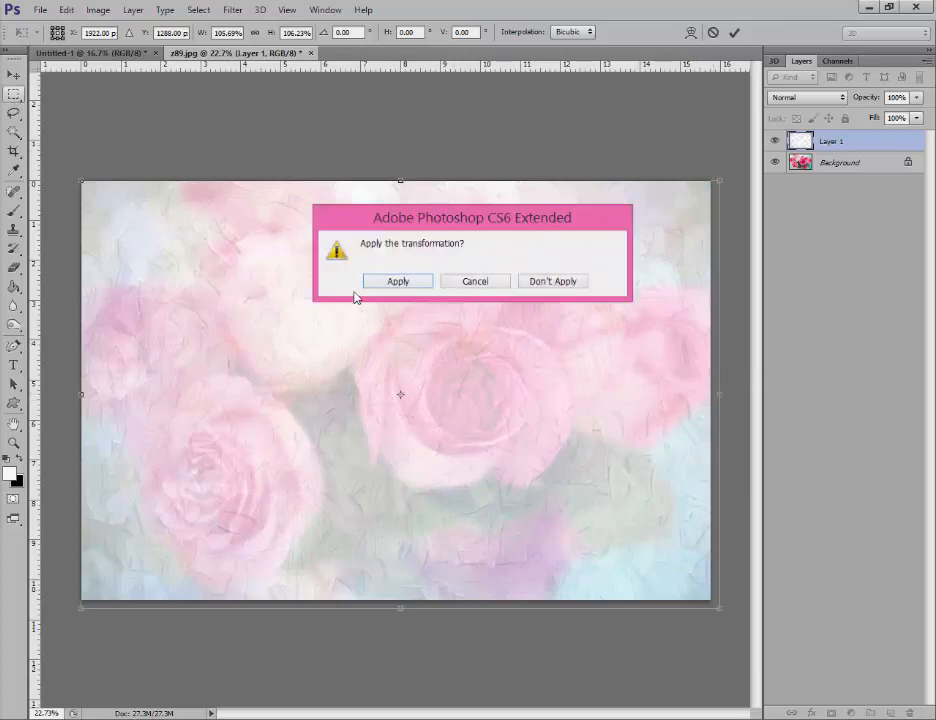
click(397, 281)
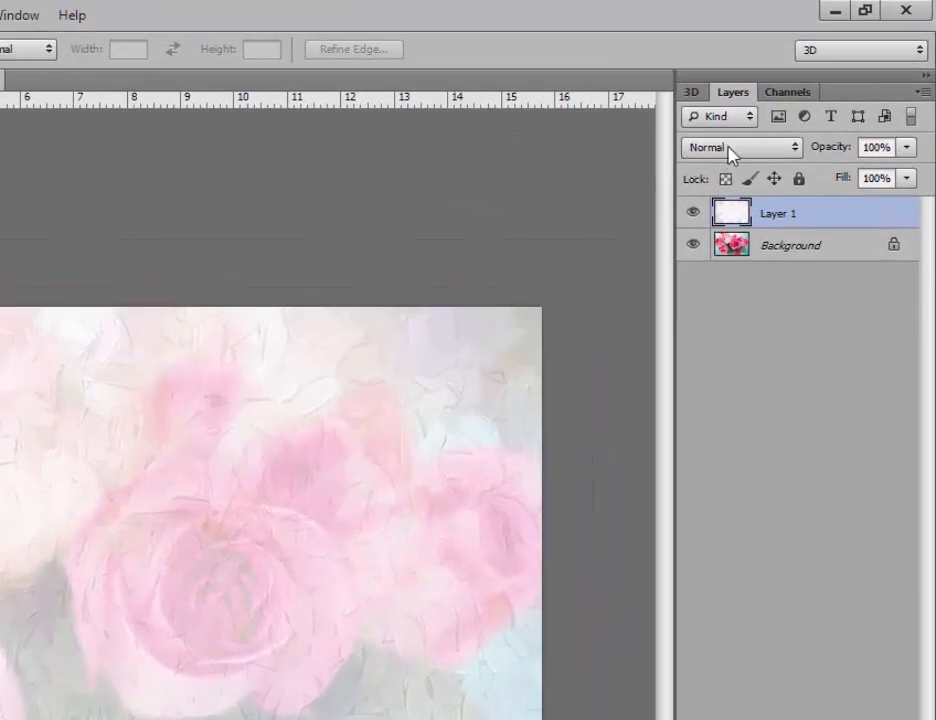
Step: Try Linear Dodge, Soft Light and Hard Light blends, then test lowering and raising opacity
click(740, 147)
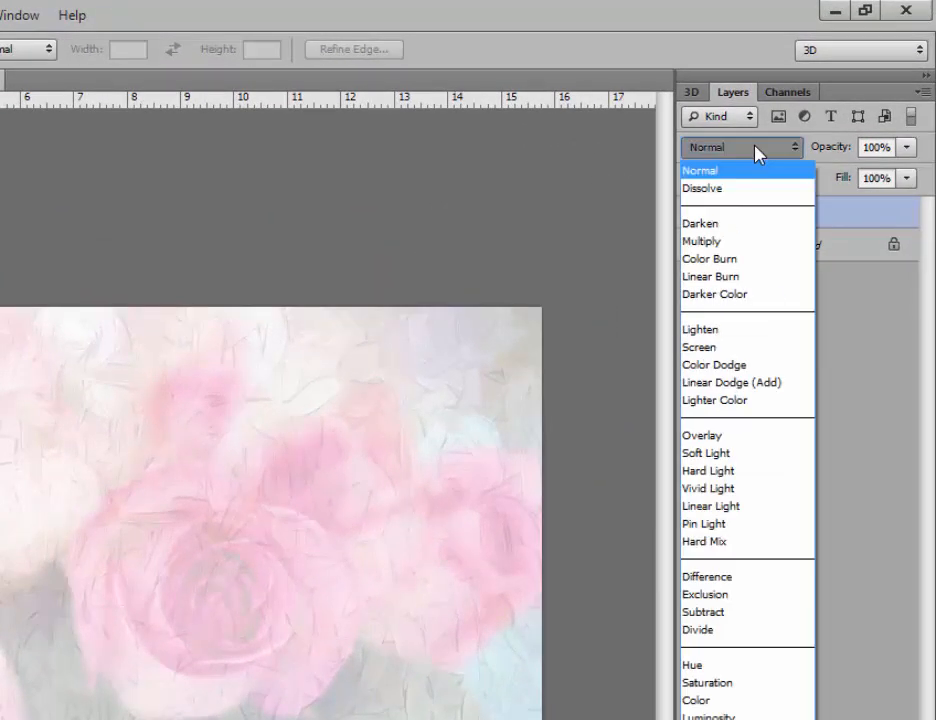
mouse_move(702, 434)
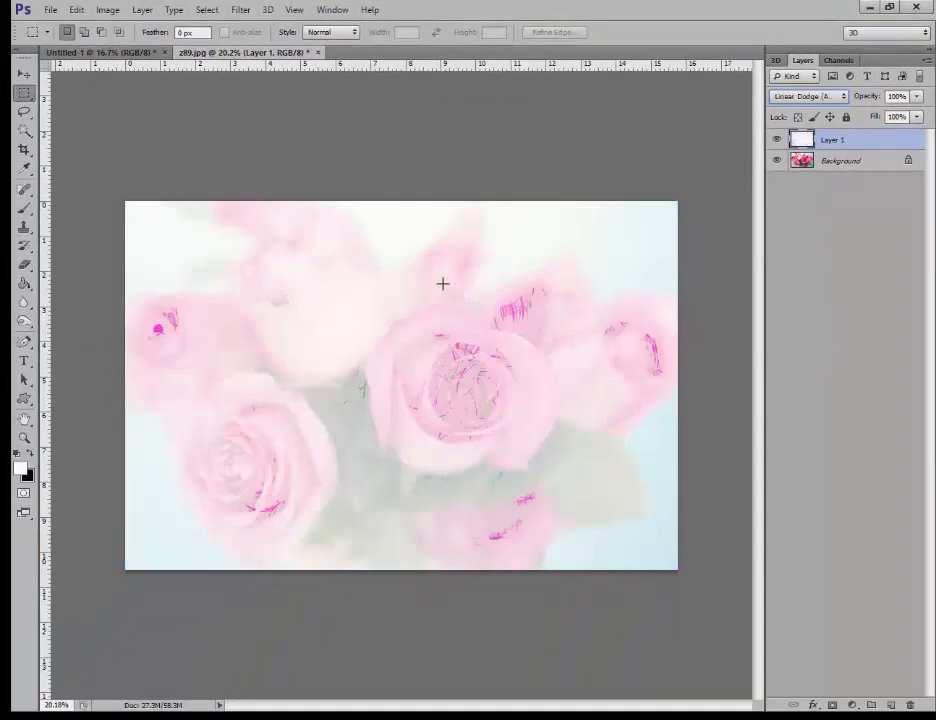
click(805, 96)
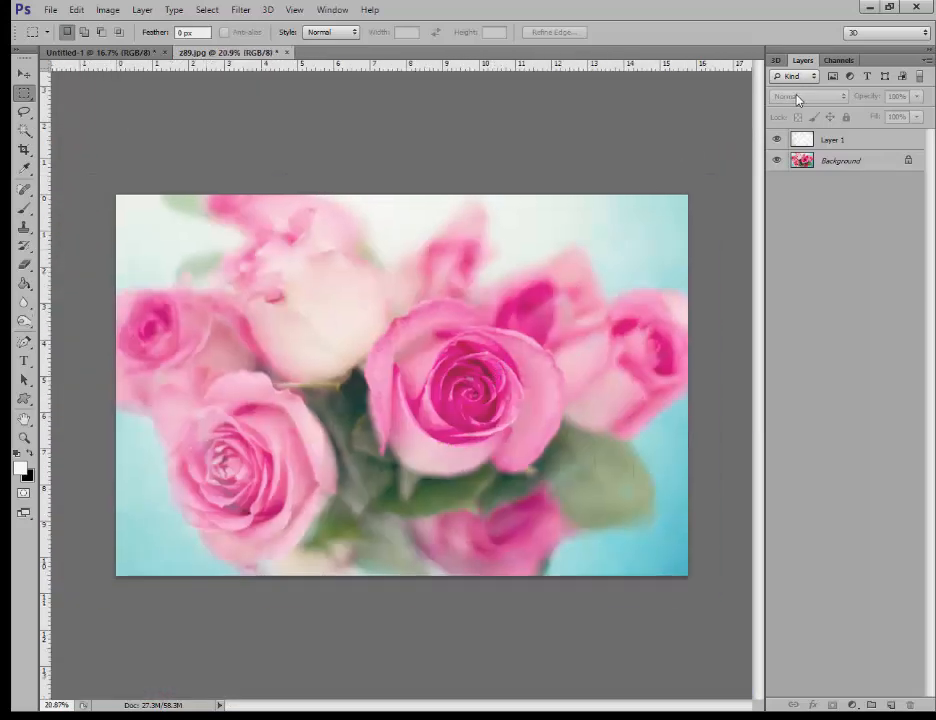
click(808, 96)
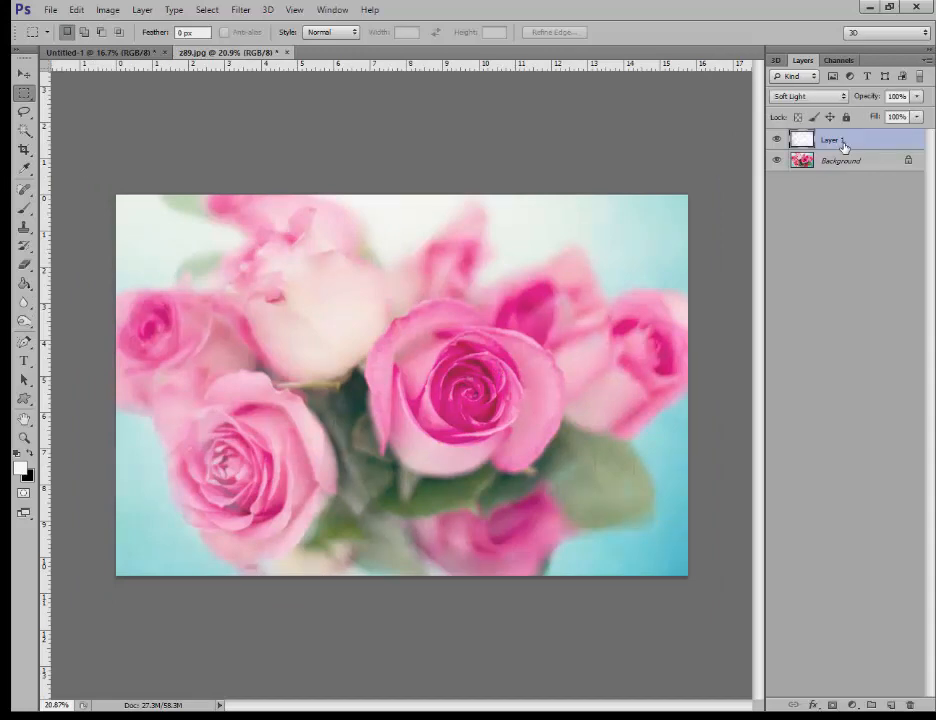
click(808, 96)
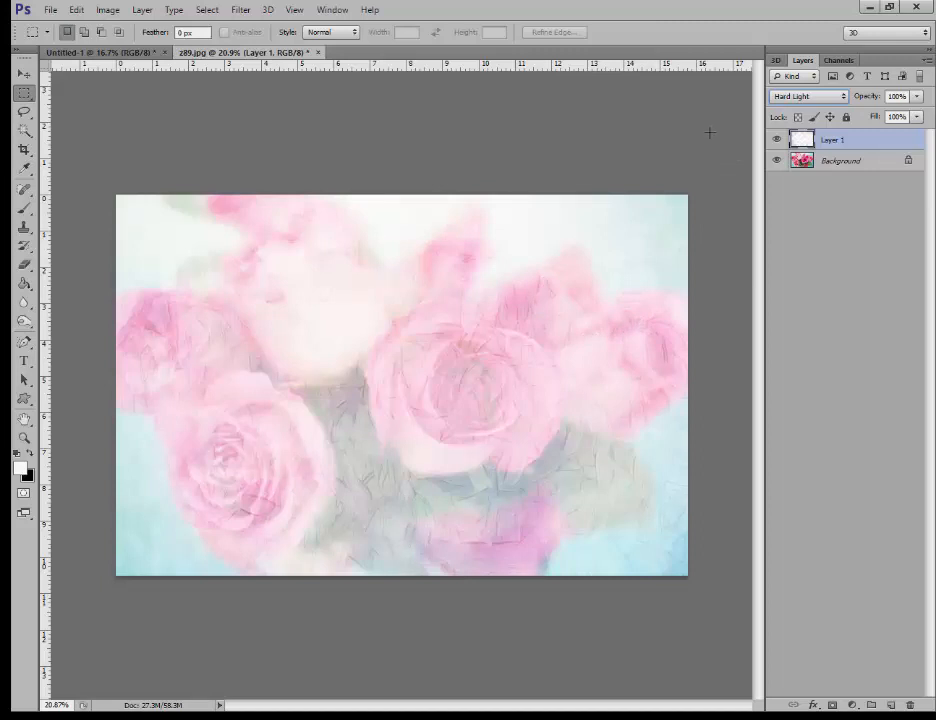
mouse_move(928, 104)
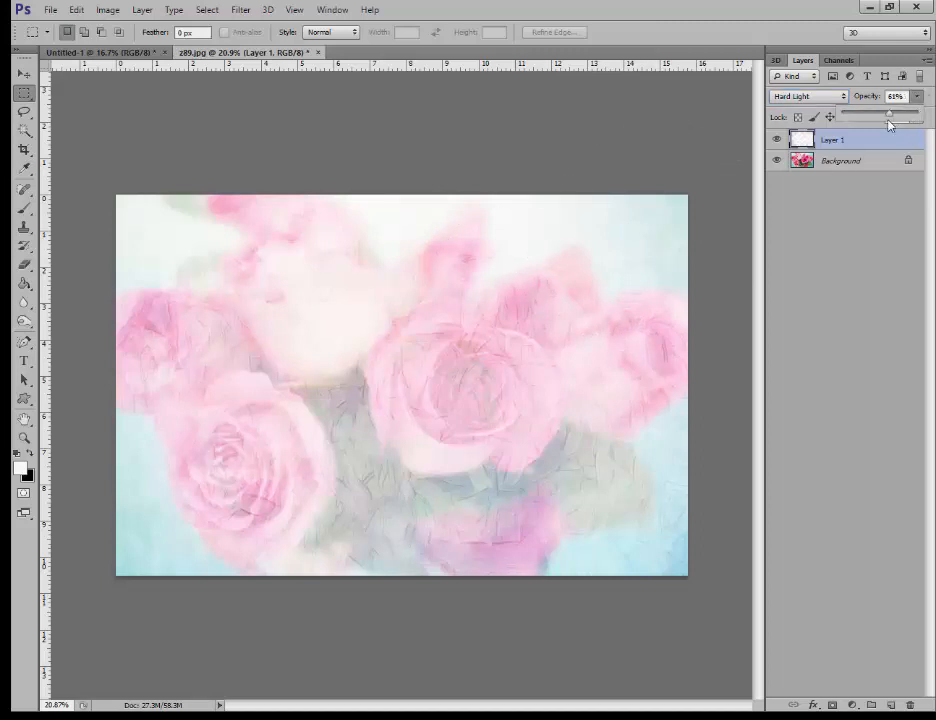
drag(888, 117, 896, 117)
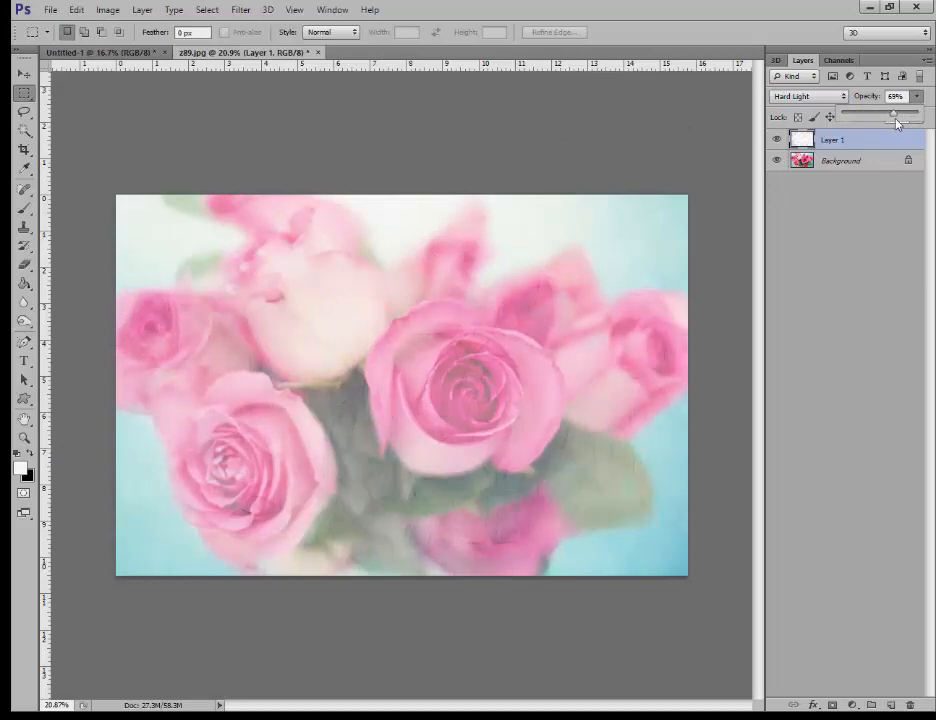
drag(892, 116, 916, 116)
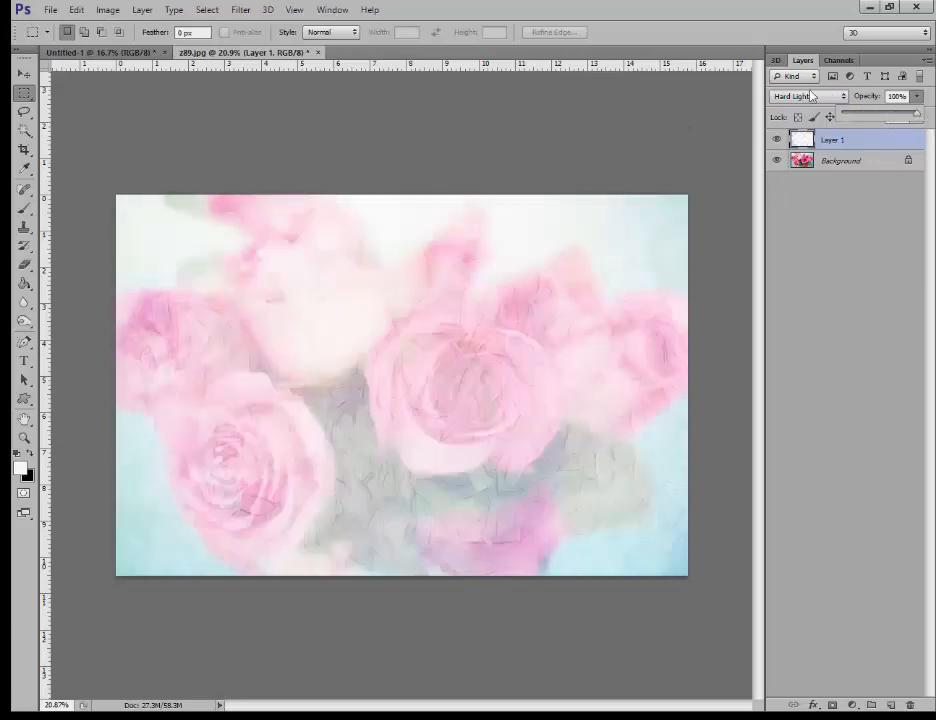
click(805, 96)
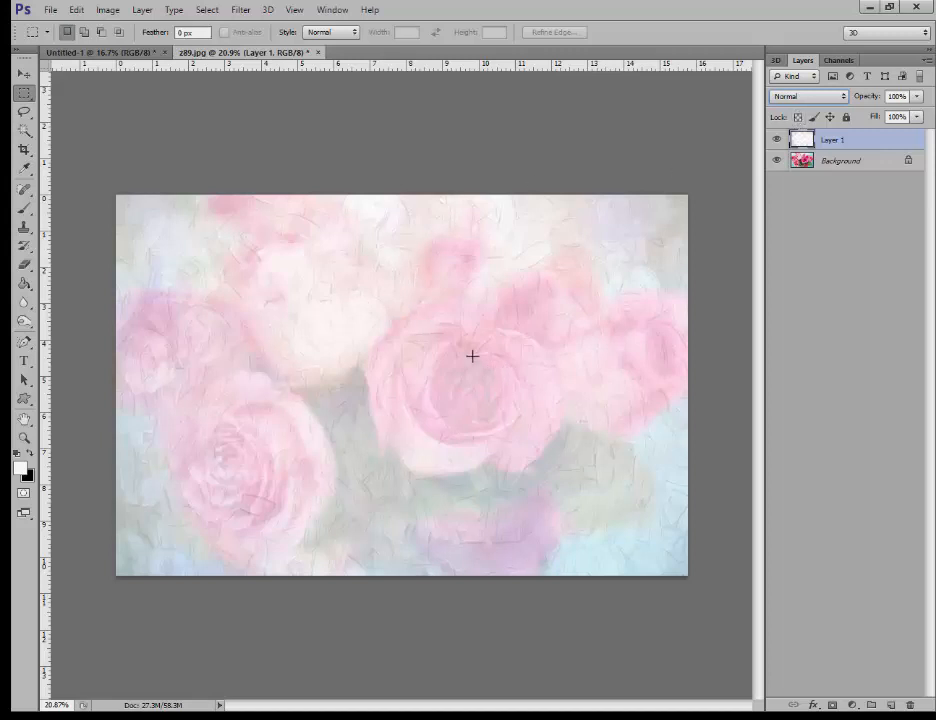
mouse_move(498, 243)
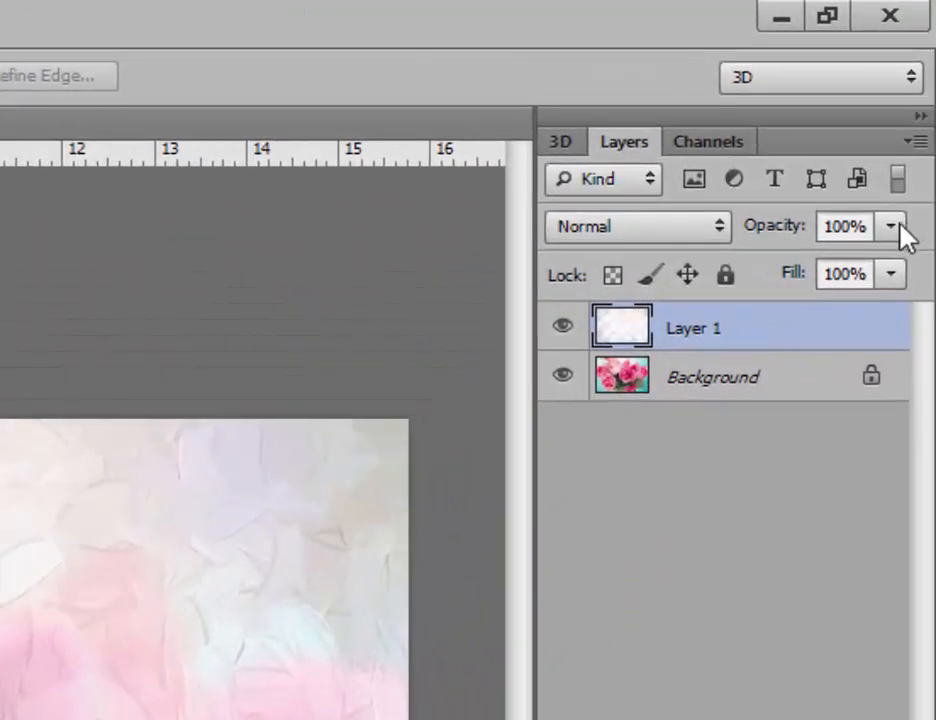
Step: Open the Opacity control of the Normal-mode texture layer to reduce it
click(891, 226)
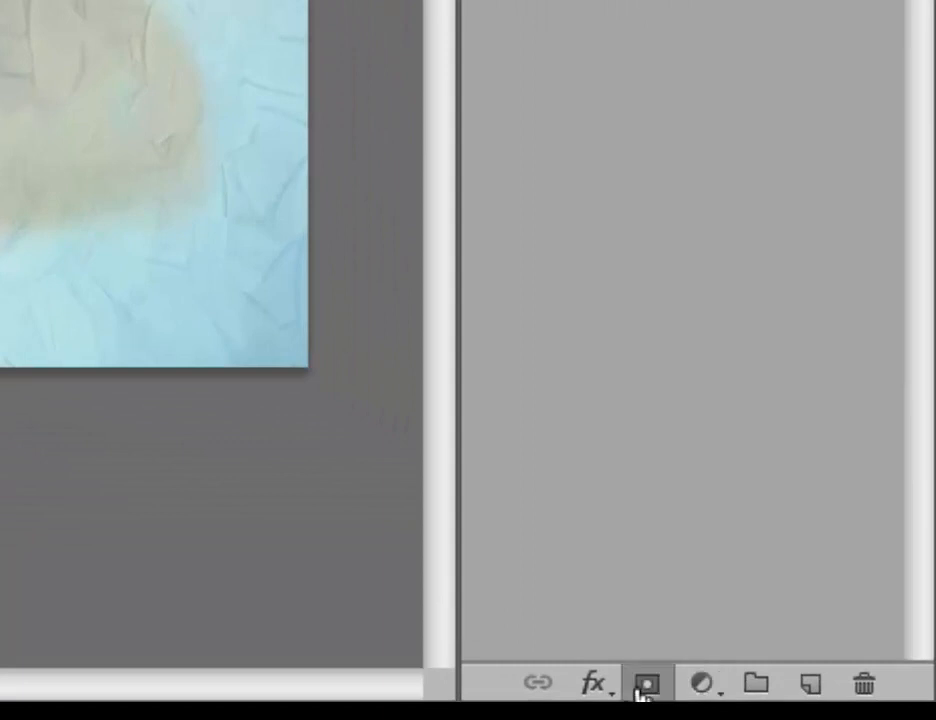
Step: Add a layer mask to the texture layer from the Layers panel
click(647, 684)
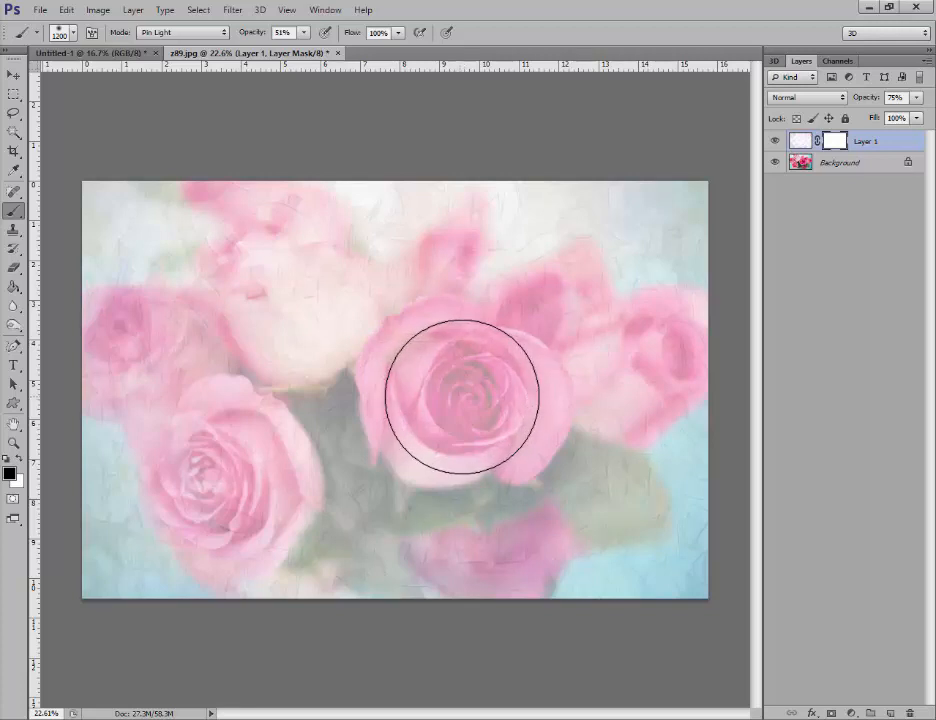
Step: Paint black on the mask over the central, lower-left, upper and right-side roses
drag(460, 395, 465, 400)
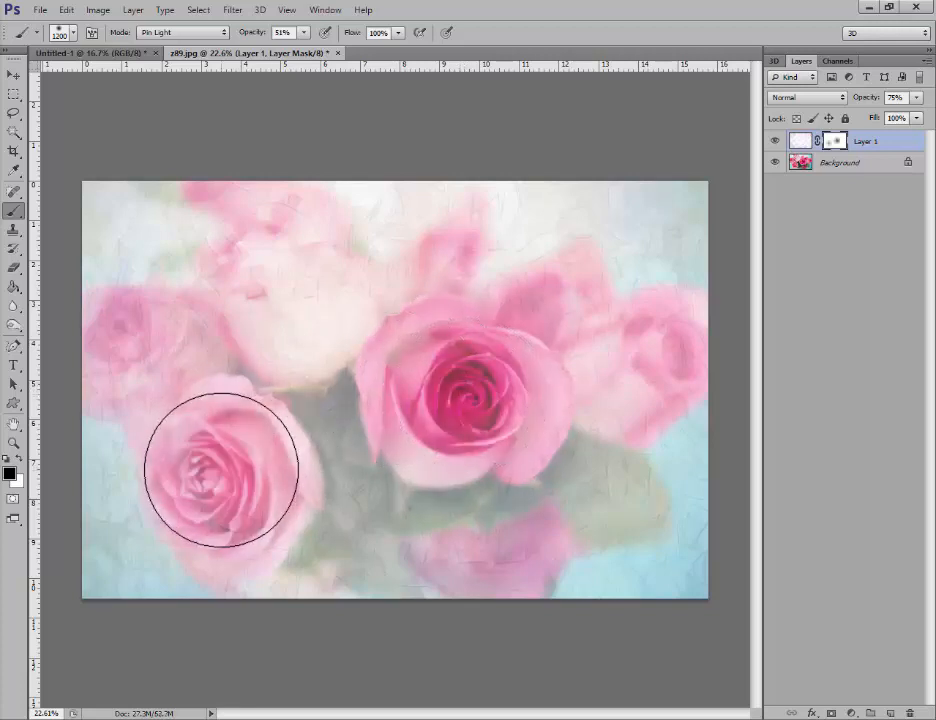
drag(220, 470, 148, 355)
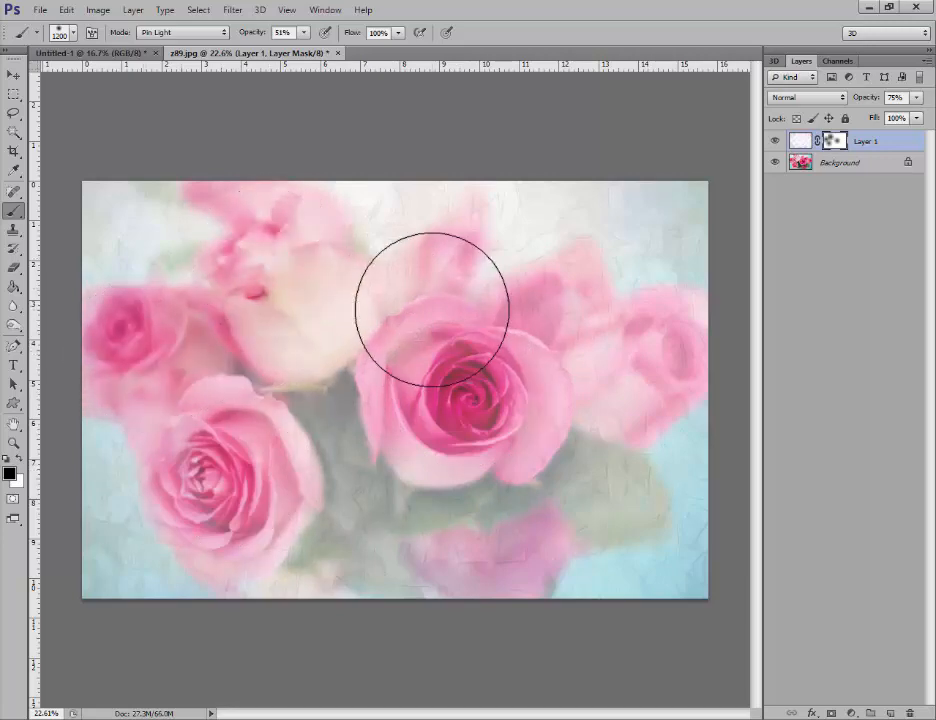
drag(432, 307, 628, 362)
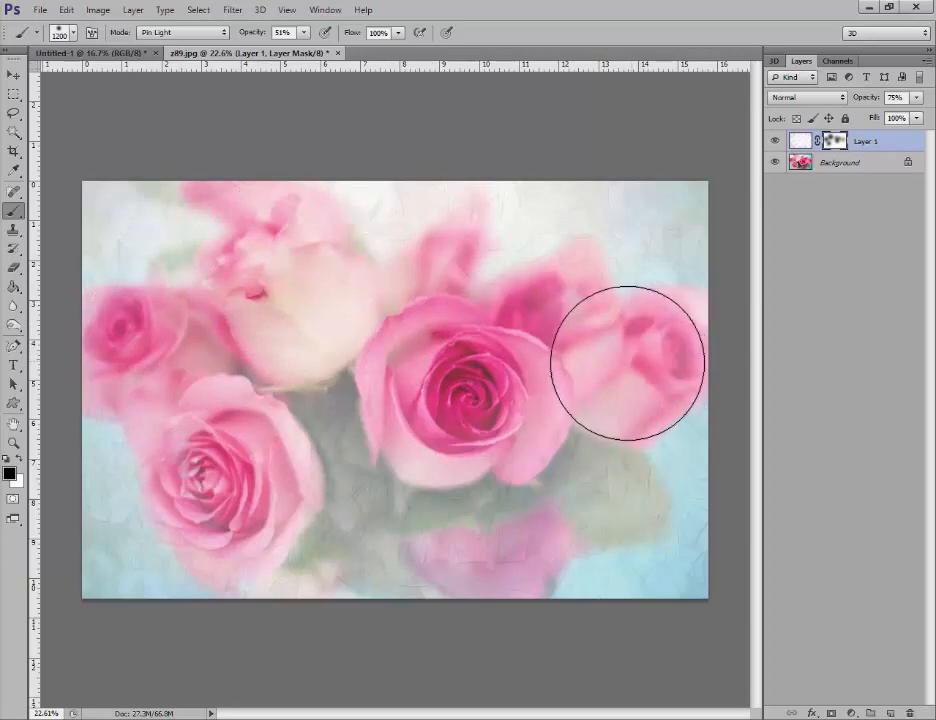